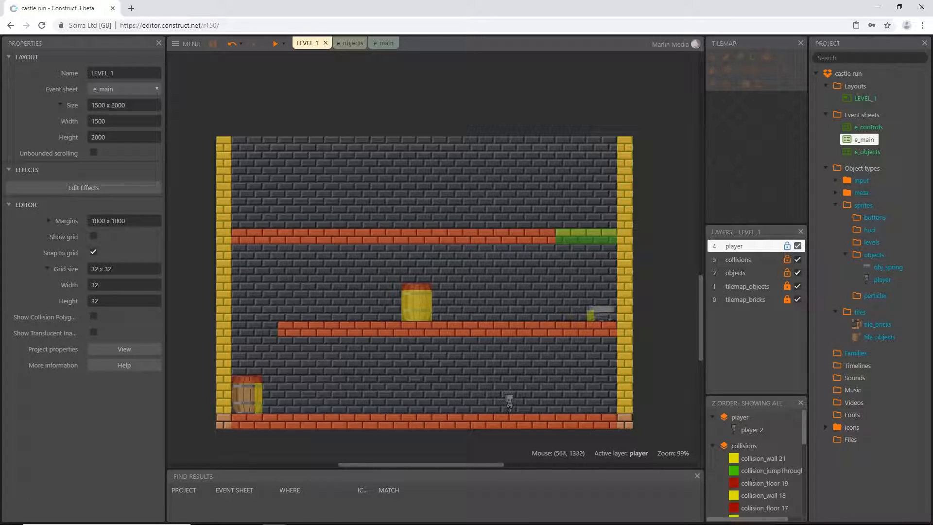
Zoom around LEVEL_1 toward the collision sprites over the middle barrel.
{"action": "scroll", "scroll_direction": "down", "scroll_amount": 3}
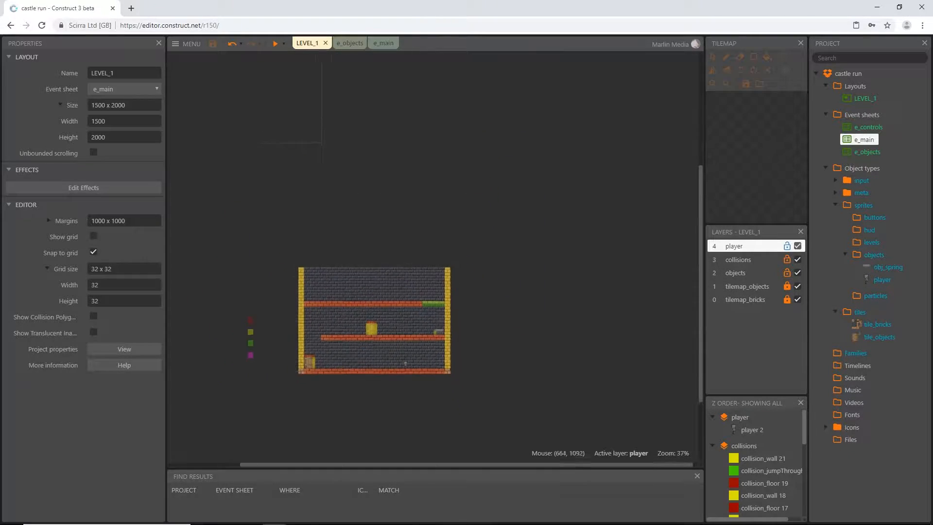
{"action": "scroll", "scroll_direction": "down", "scroll_amount": 3}
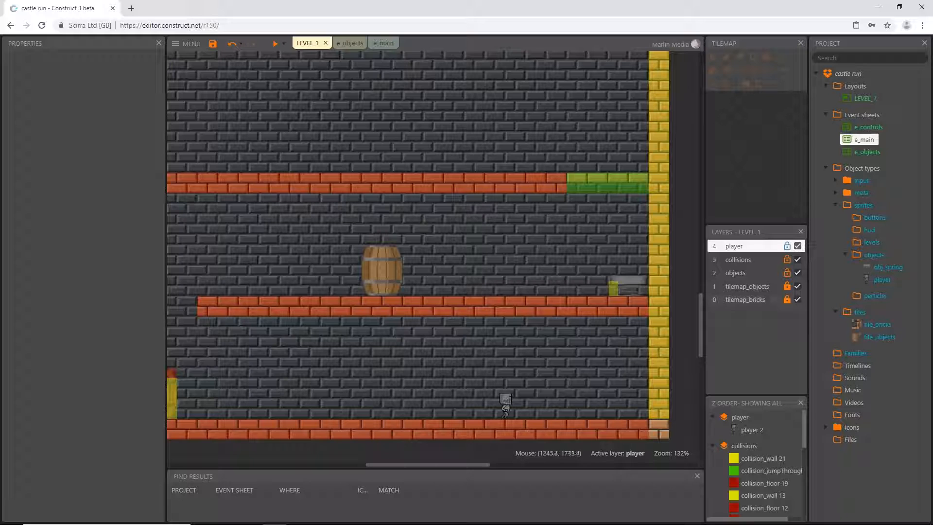
Erase the middle-platform barrel tile from the tile_objects tilemap.
{"action": "left_click", "coordinate": [746, 285]}
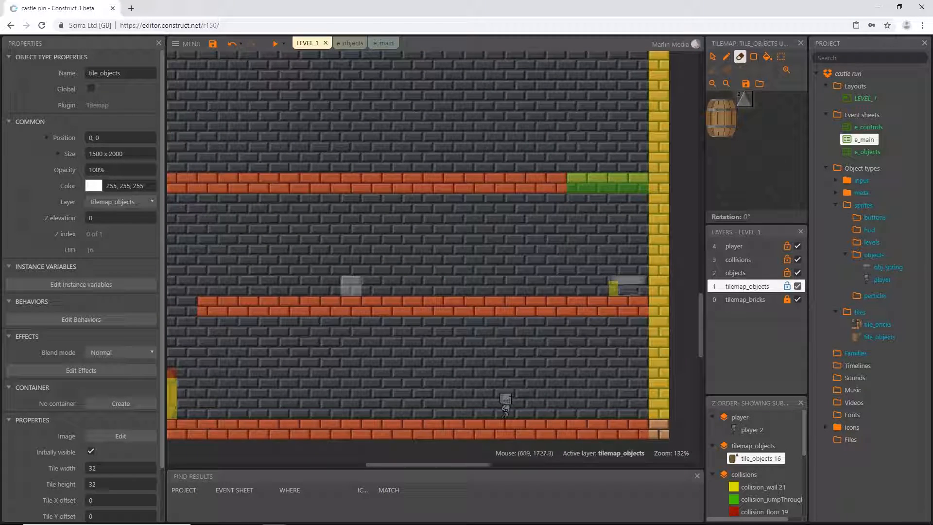
{"action": "scroll", "scroll_direction": "down", "scroll_amount": 3}
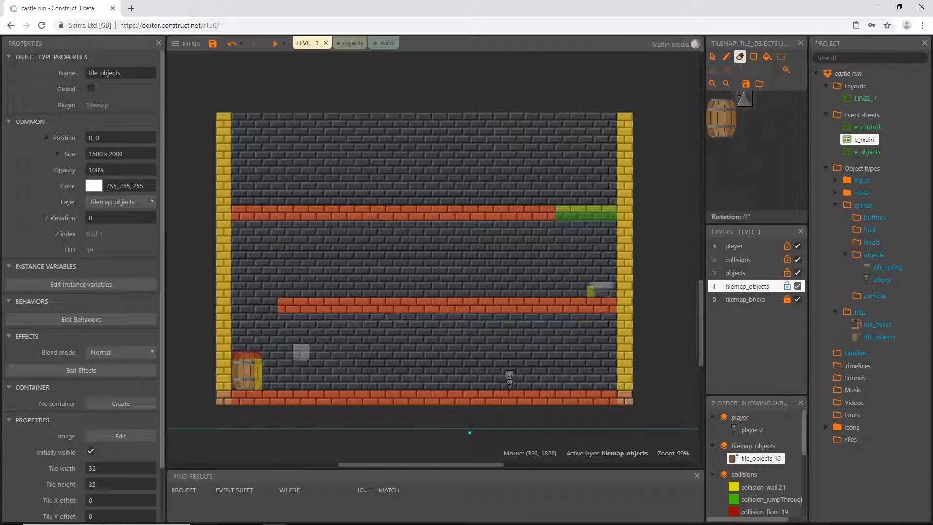
{"action": "scroll", "scroll_direction": "down", "scroll_amount": 3}
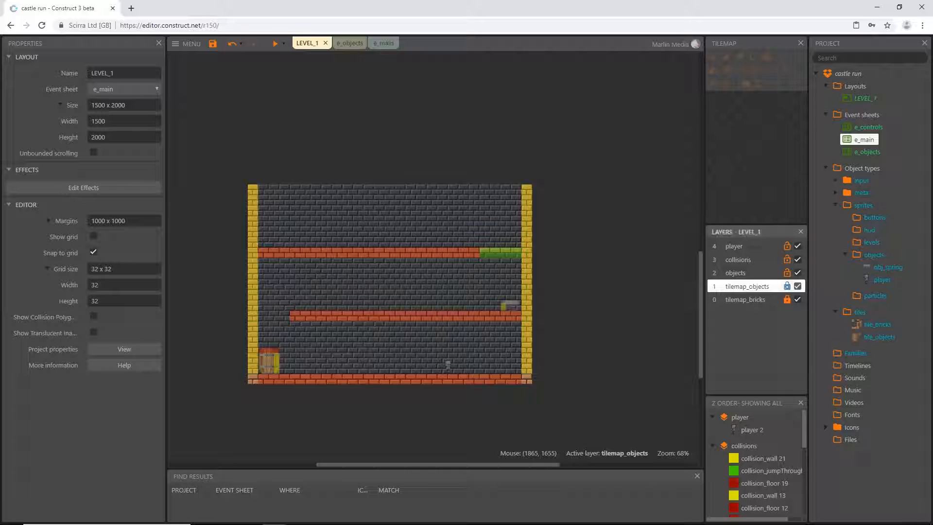
Move the right-hand collision_wall strip off the layout, beyond the bricks.
{"action": "left_click", "coordinate": [737, 260]}
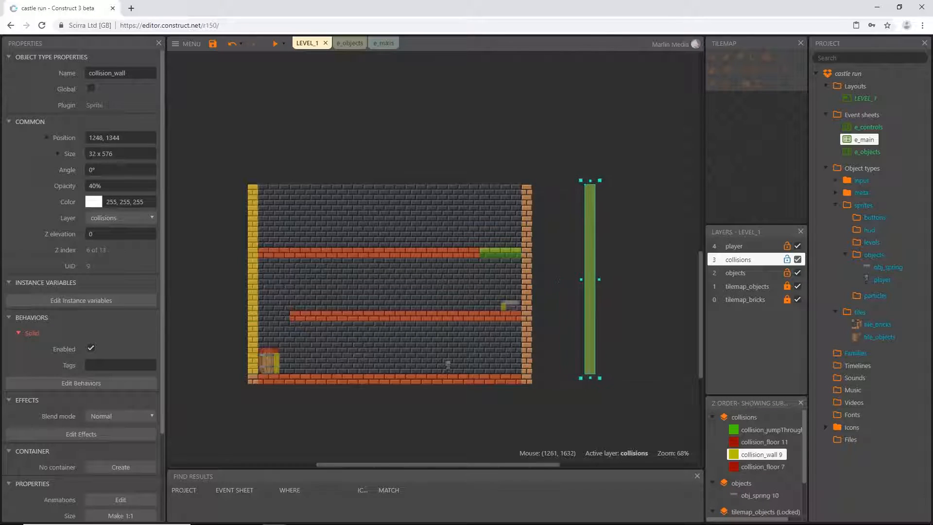
{"action": "left_click_drag", "start_coordinate": [590, 280], "coordinate": [634, 280]}
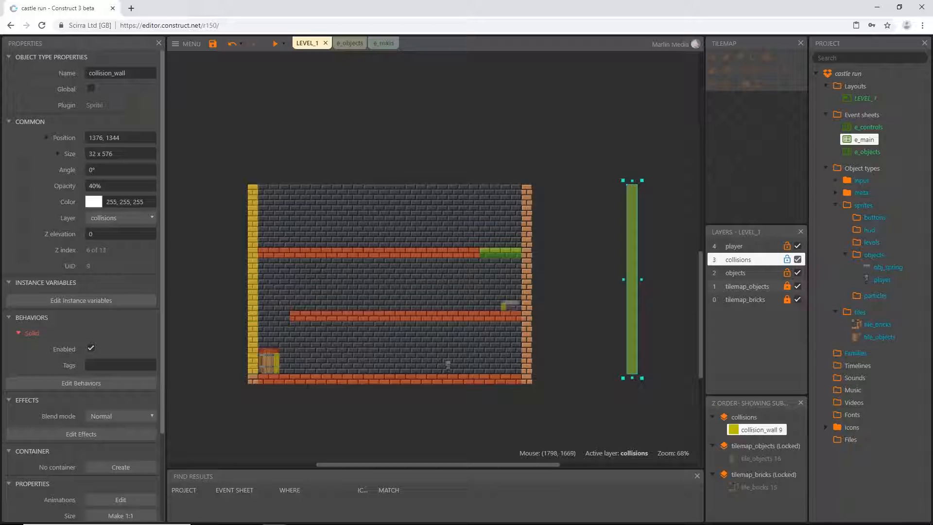
{"action": "left_click", "coordinate": [751, 300]}
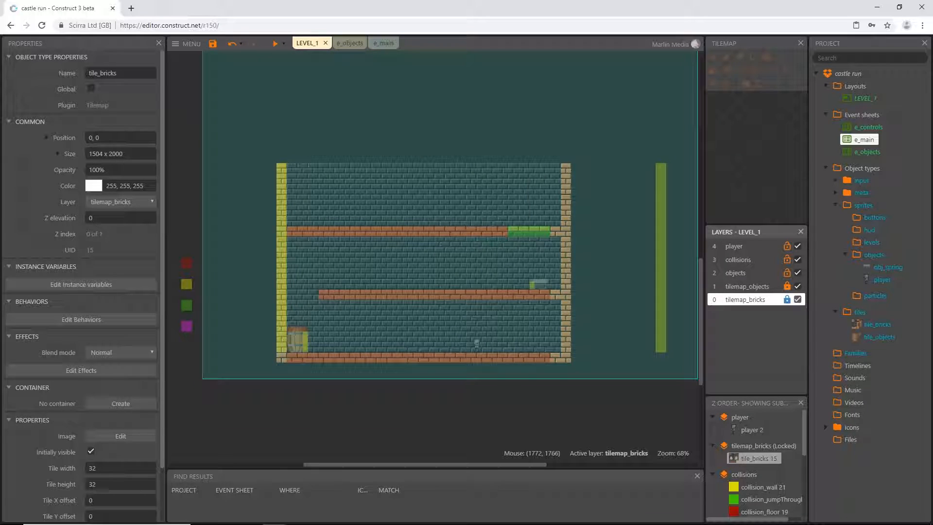
Select collision_wall 21 beside the spikes on the middle platform.
{"action": "left_click", "coordinate": [744, 298]}
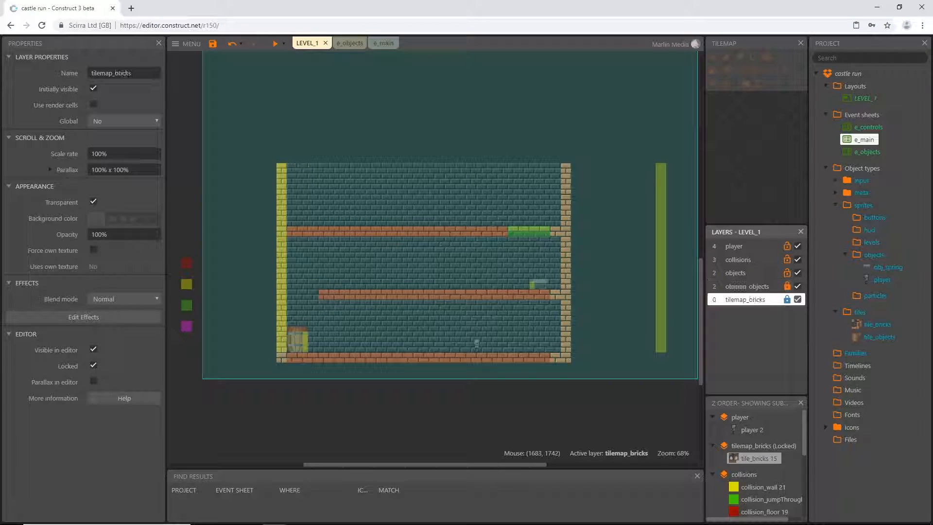
{"action": "left_click", "coordinate": [661, 256]}
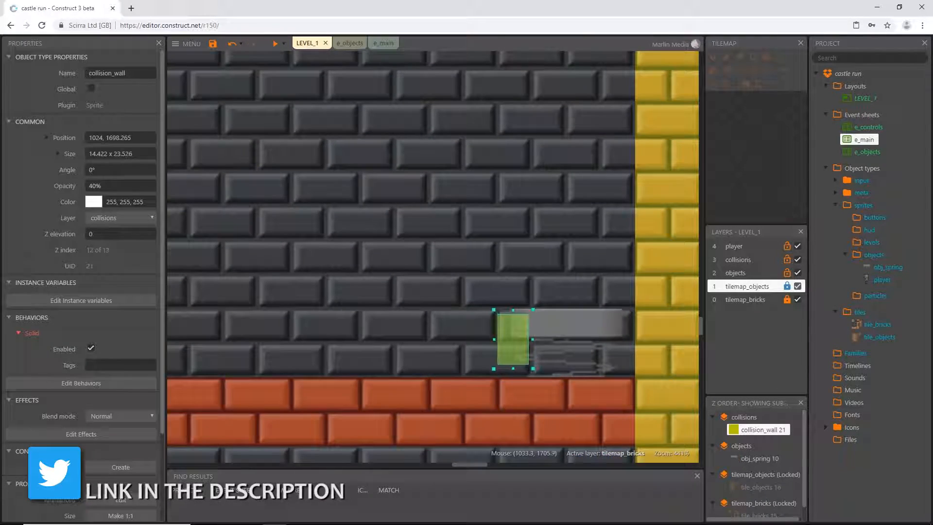
Resize collision_wall 21 narrower and taller to fit snugly against the spikes.
{"action": "left_click_drag", "start_coordinate": [513, 336], "coordinate": [516, 348]}
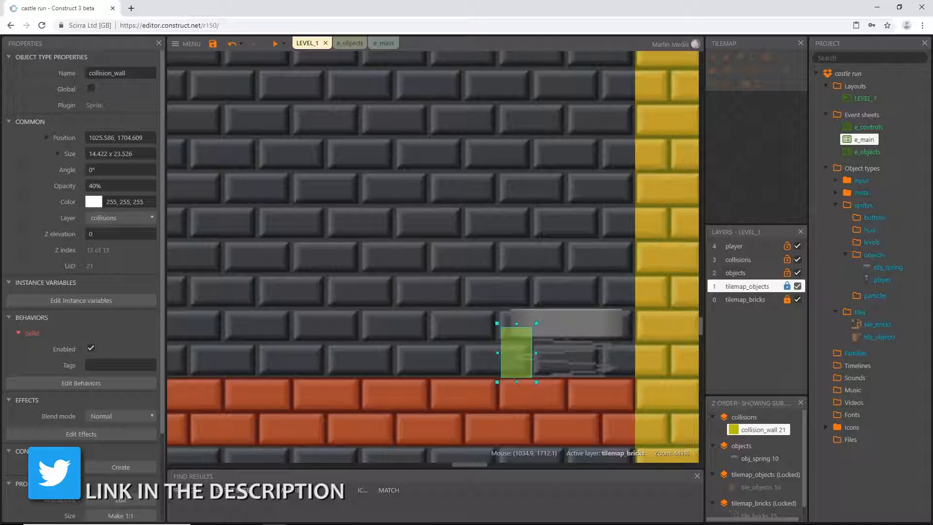
{"action": "left_click_drag", "start_coordinate": [518, 351], "coordinate": [513, 357]}
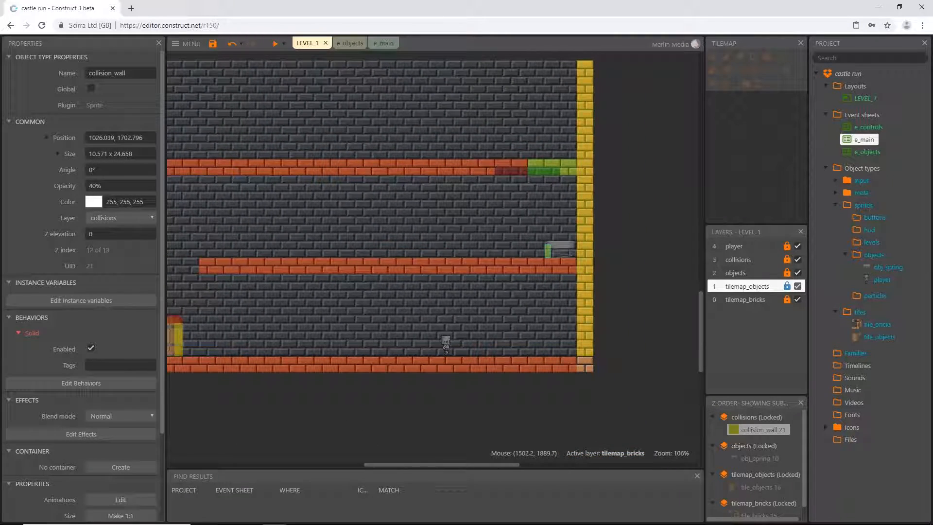
Paint brick walls and stacked platforms on tile_bricks to form a tall castle tower.
{"action": "left_click", "coordinate": [745, 300]}
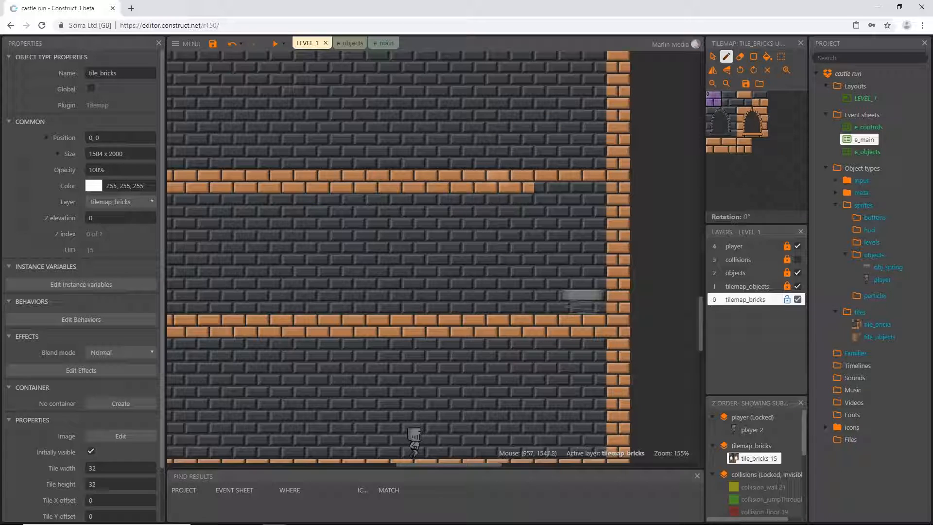
{"action": "left_click", "coordinate": [331, 229]}
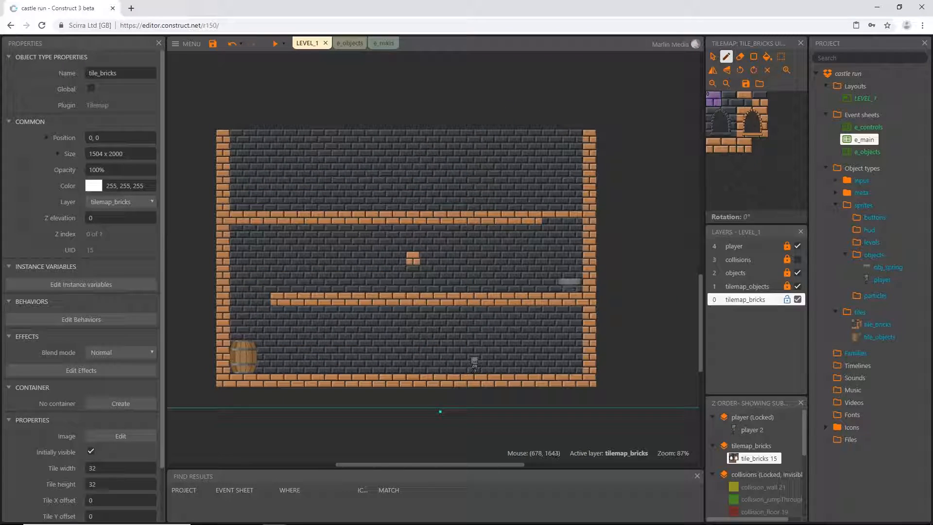
{"action": "left_click_drag", "start_coordinate": [413, 257], "coordinate": [412, 393]}
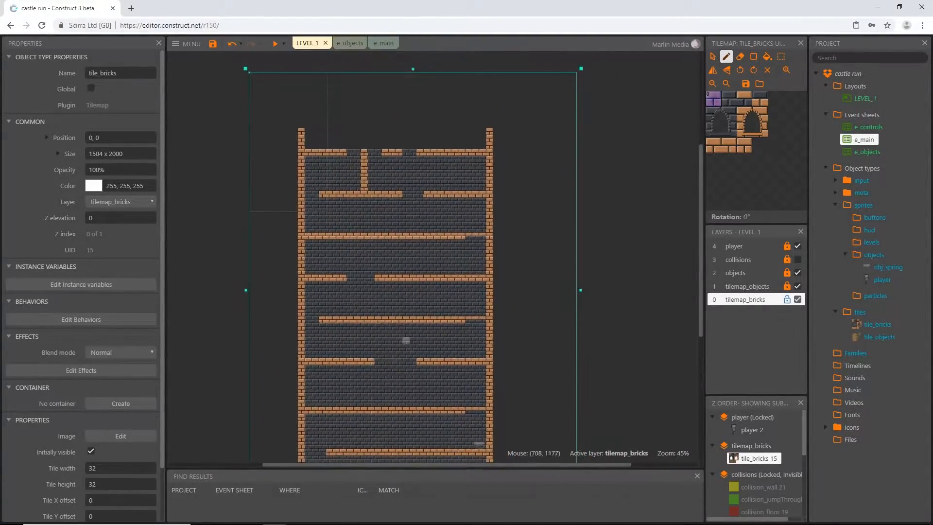
Zoom out over the whole layout before locking the tilemap_bricks layer.
{"action": "scroll", "scroll_direction": "down", "scroll_amount": 3}
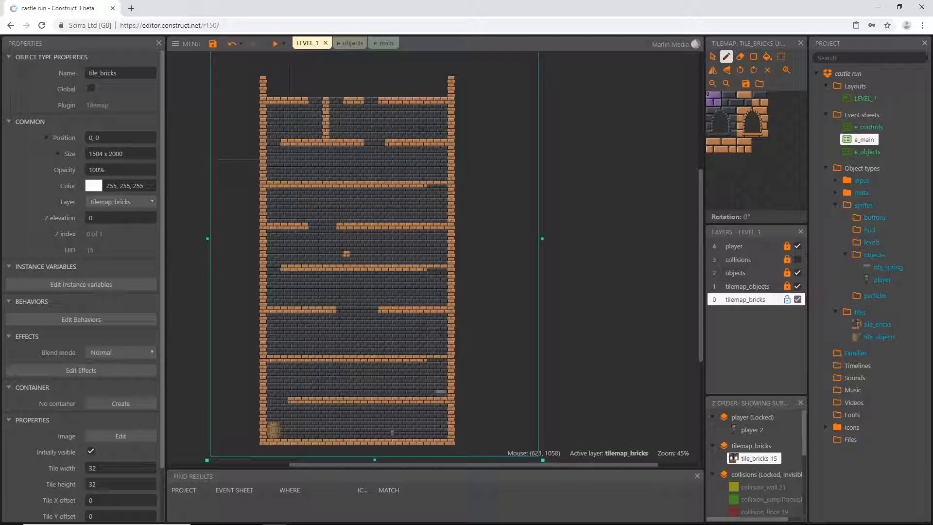
{"action": "scroll", "scroll_direction": "down", "scroll_amount": 3}
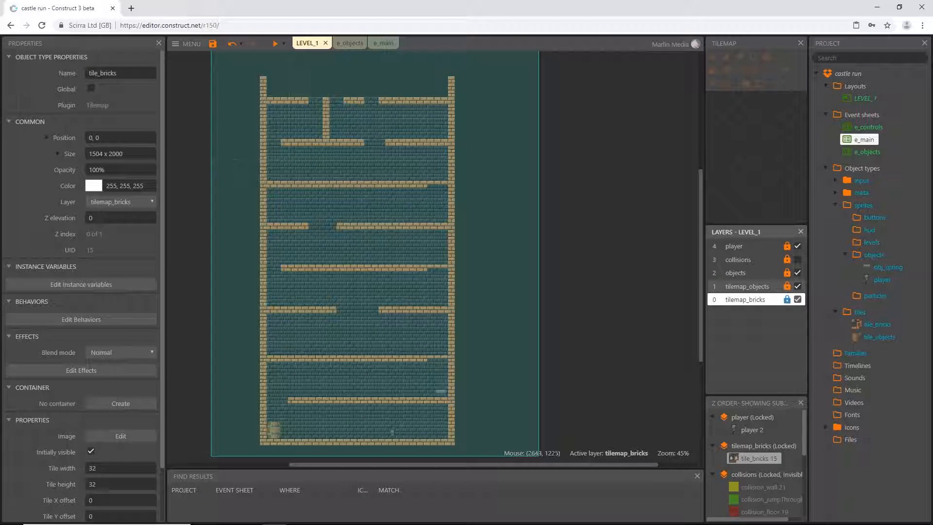
Paint spike tiles beneath brick platforms and a barrel on a lower floor.
{"action": "left_click", "coordinate": [743, 286]}
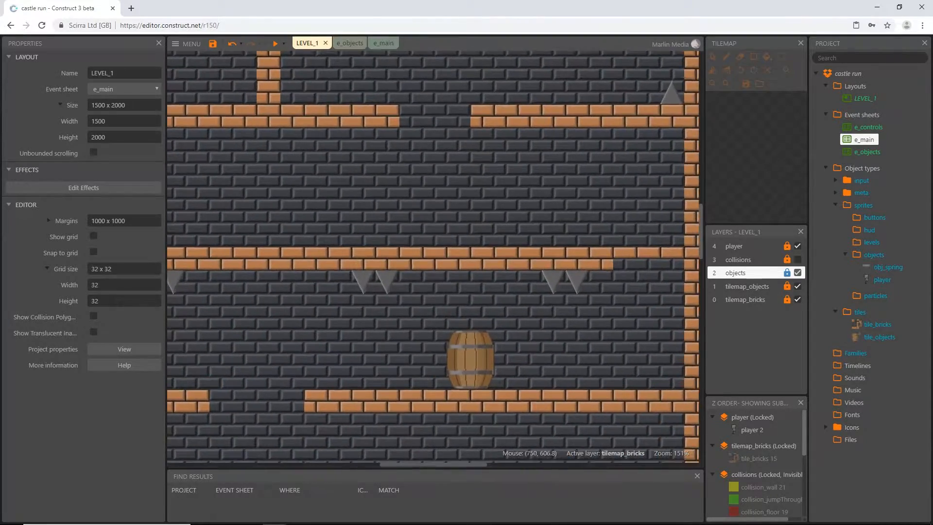
Enable Snap to grid and place obj_spring instances on several castle platforms.
{"action": "left_click", "coordinate": [746, 298]}
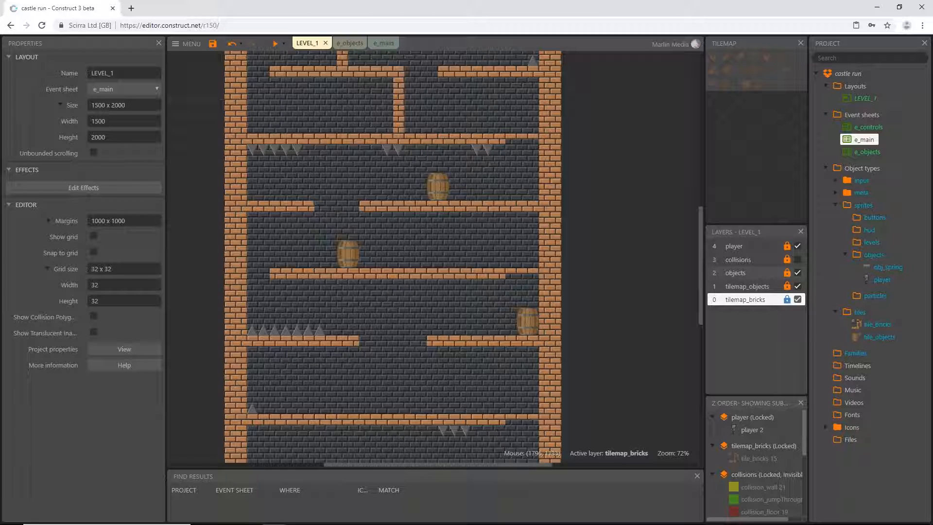
{"action": "left_click", "coordinate": [736, 272]}
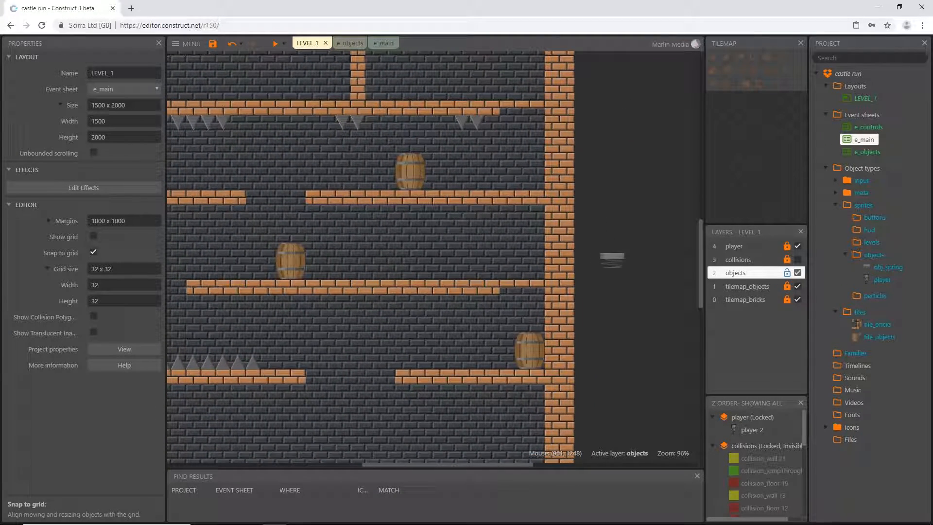
{"action": "left_click", "coordinate": [530, 186]}
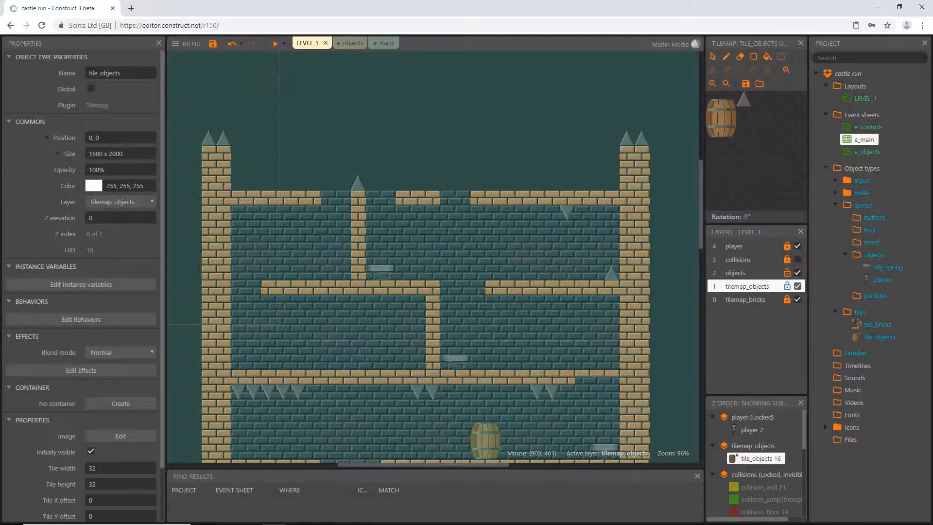
Stamp a barrel tile onto an upper platform near the tower top.
{"action": "left_click", "coordinate": [725, 56]}
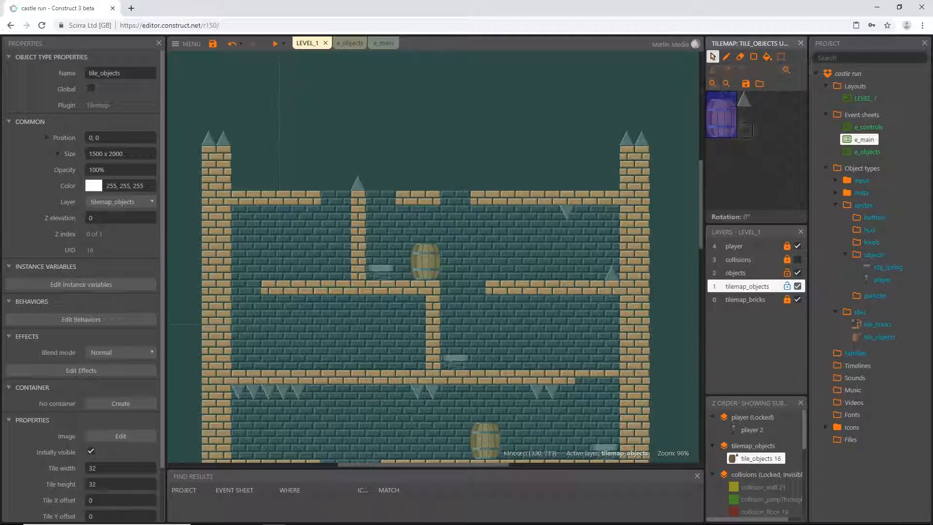
{"action": "left_click", "coordinate": [786, 285]}
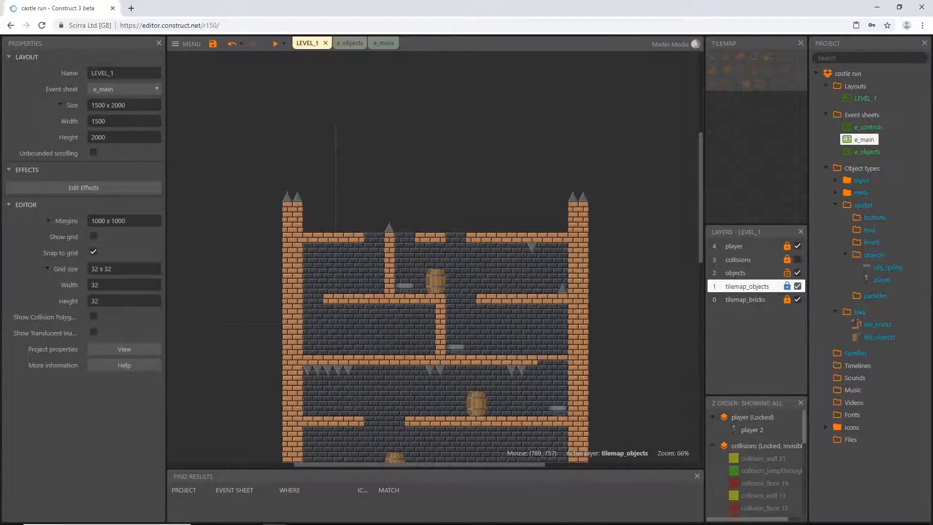
{"action": "scroll", "scroll_direction": "down", "scroll_amount": 3}
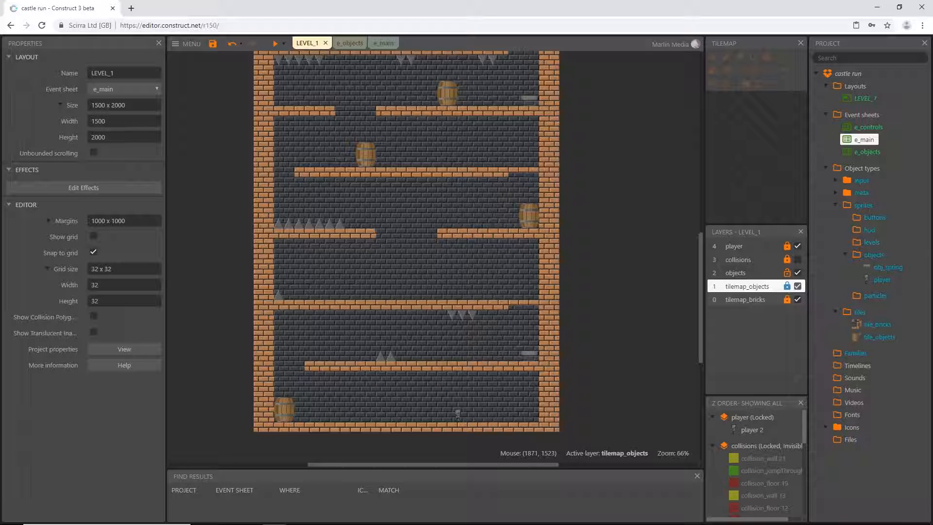
{"action": "left_click", "coordinate": [748, 286]}
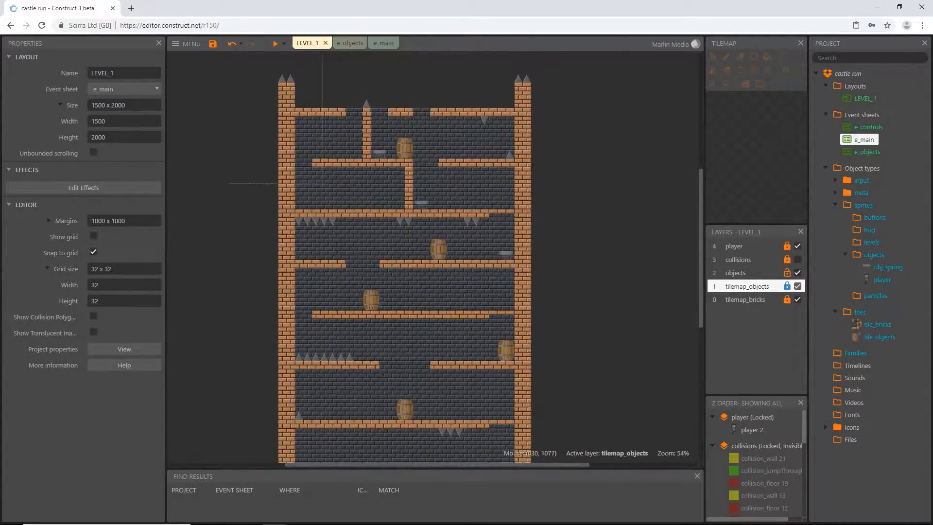
{"action": "scroll", "scroll_direction": "down", "scroll_amount": 3}
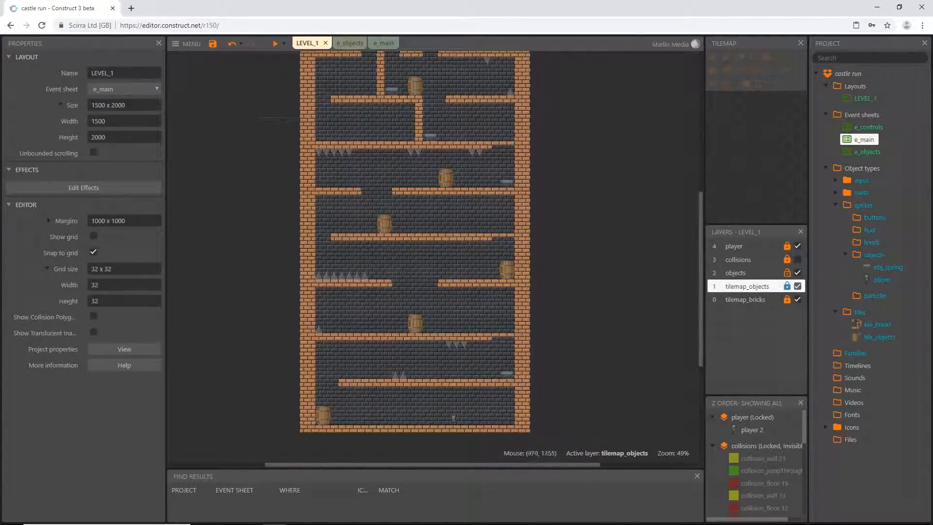